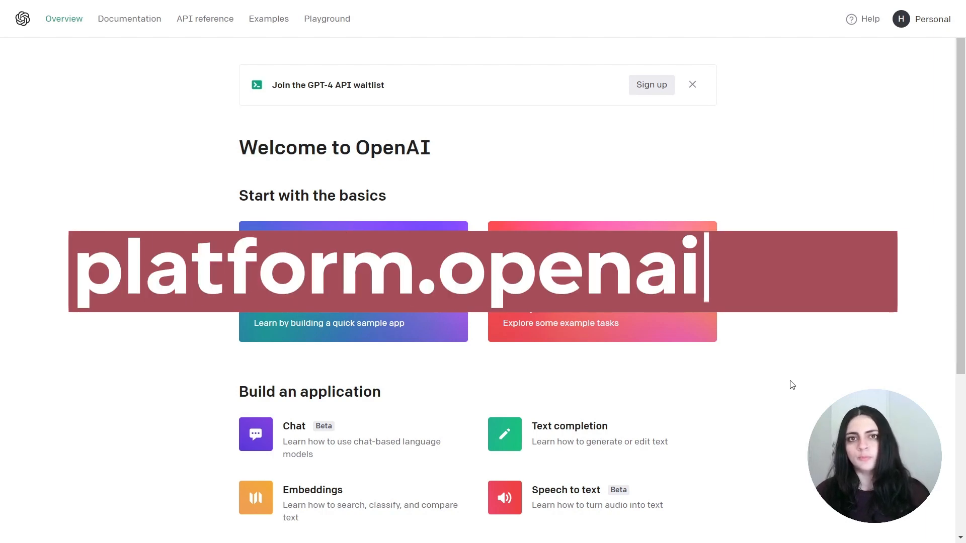
Step: Navigate to platform.openai.com and reach the account's API keys page
text(.com/account/api-keys)
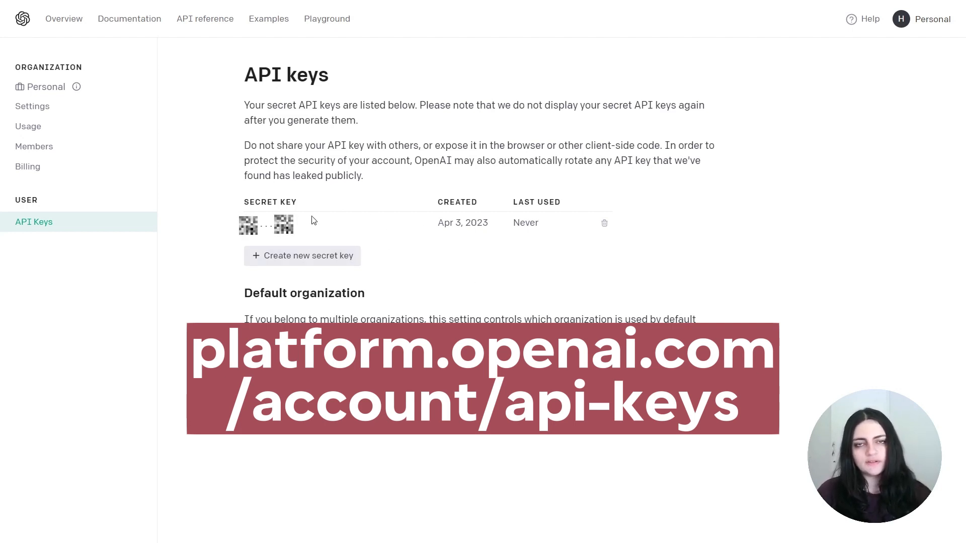
mouse_move(440, 279)
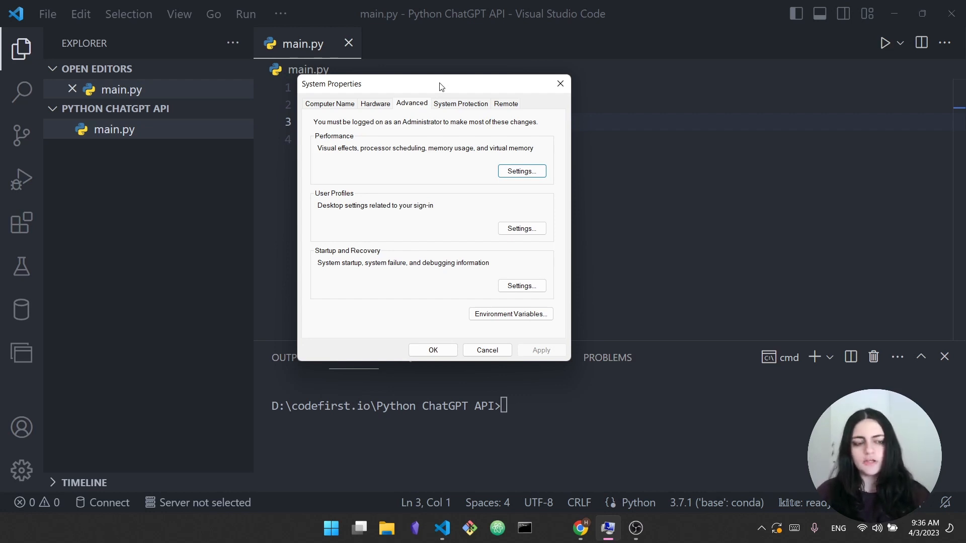
mouse_move(401, 101)
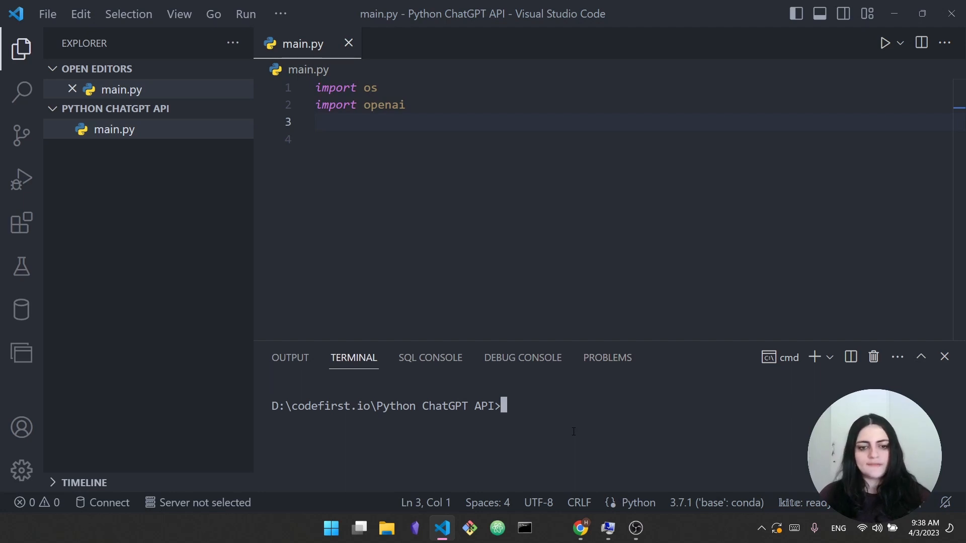
mouse_move(551, 423)
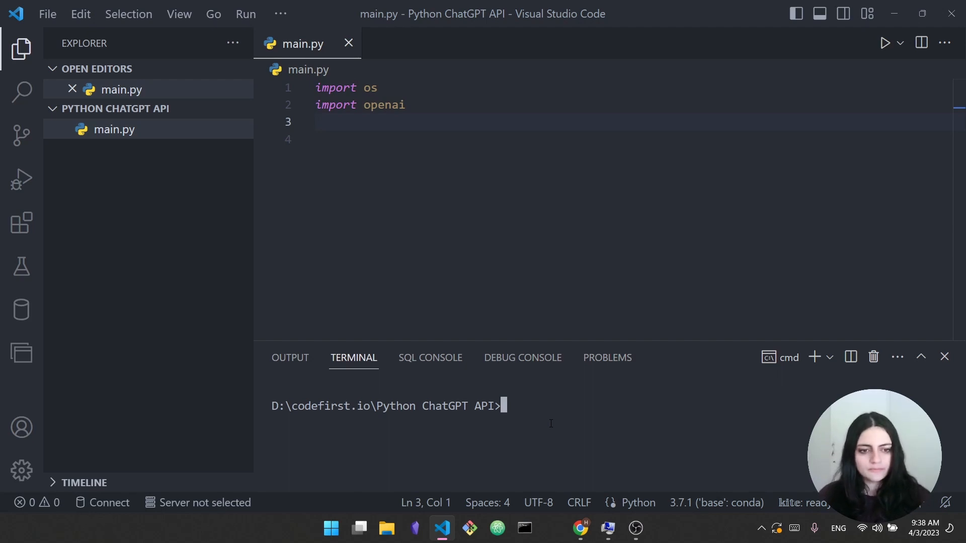
Step: Run pip install openai in the integrated terminal
text(pip install opena)
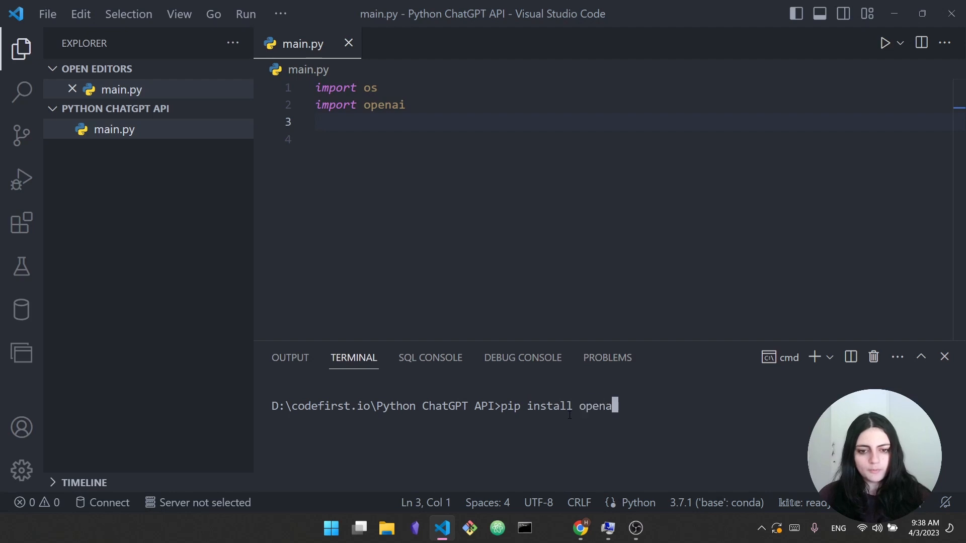
text(i)
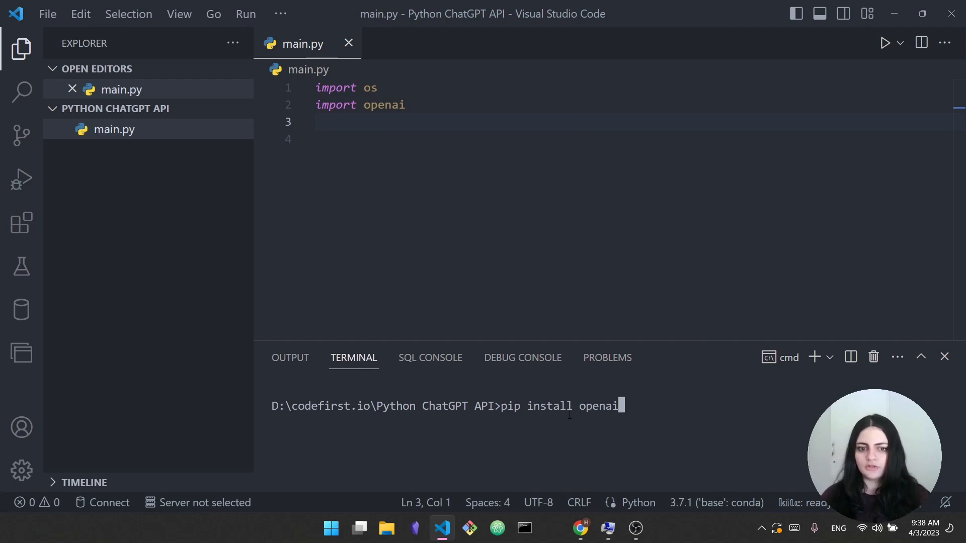
key(Backspace)
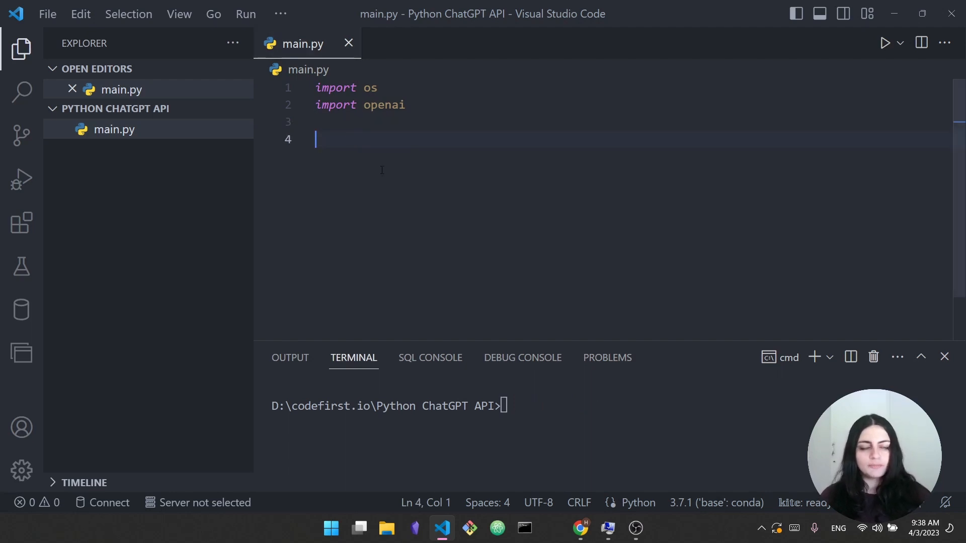
mouse_move(500, 203)
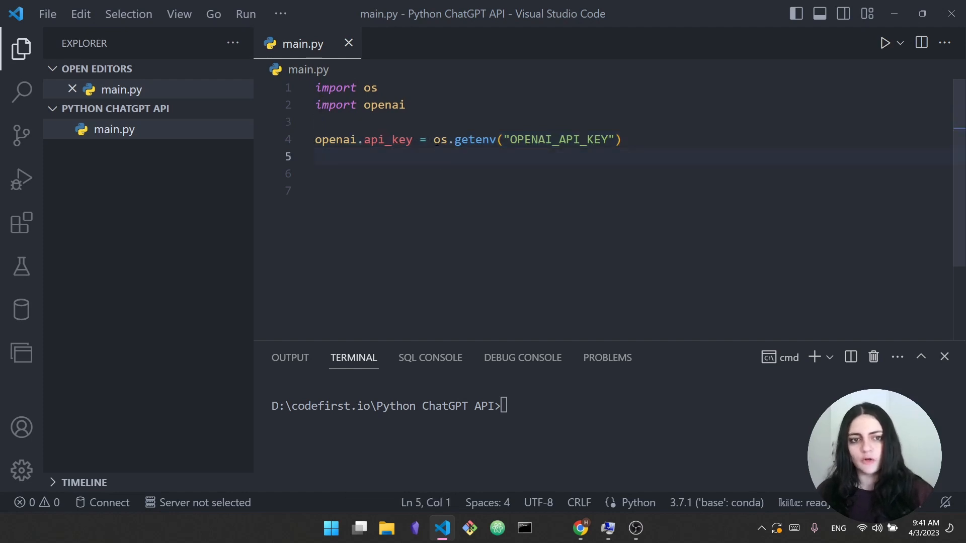
Step: Set openai.api_key from os.getenv("OPENAI_API_KEY") on line 4 and move to line 5
double_click(476, 140)
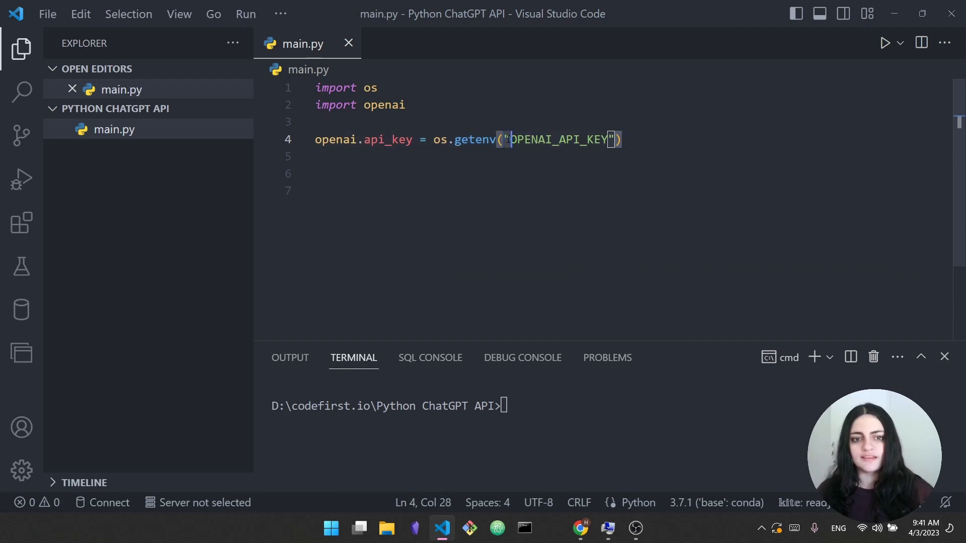
drag(508, 139, 610, 139)
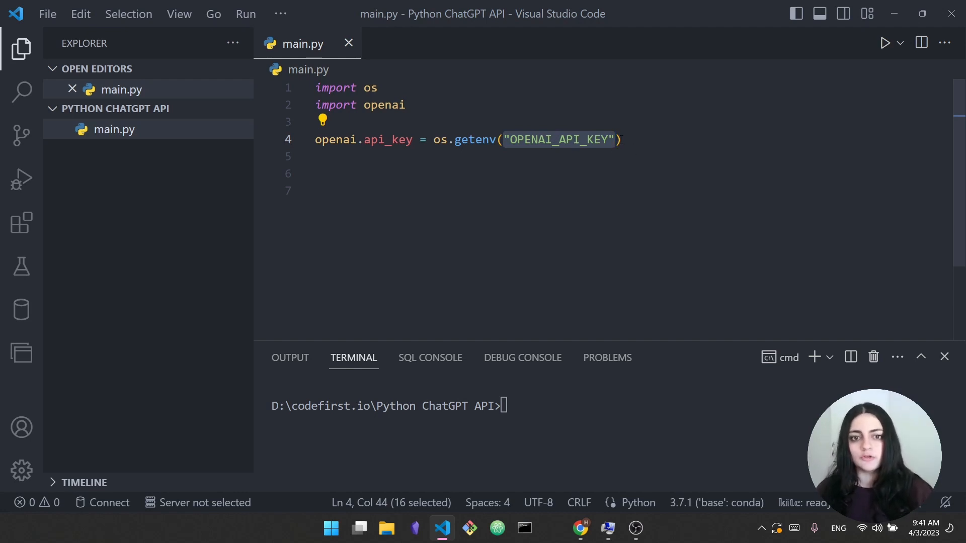
click(626, 140)
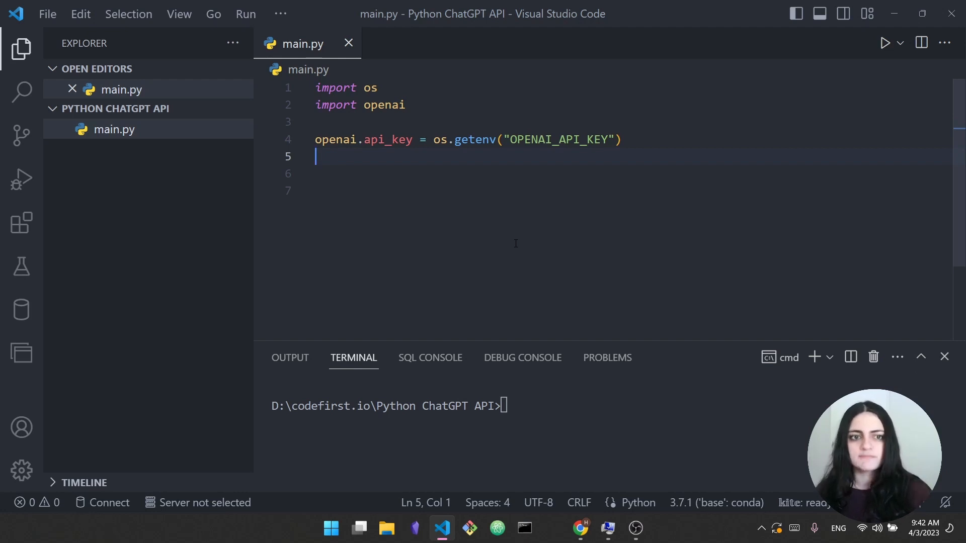
Step: Write response = openai.ChatCompletion.create( with model="gpt-3.5-turbo" and an empty messages list
text(response =)
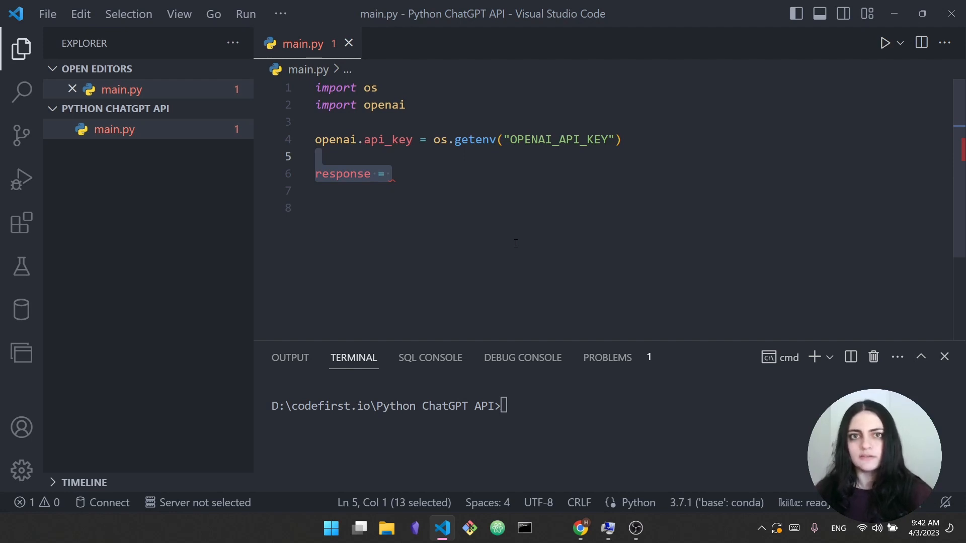
text(openai.ChatCompletion.)
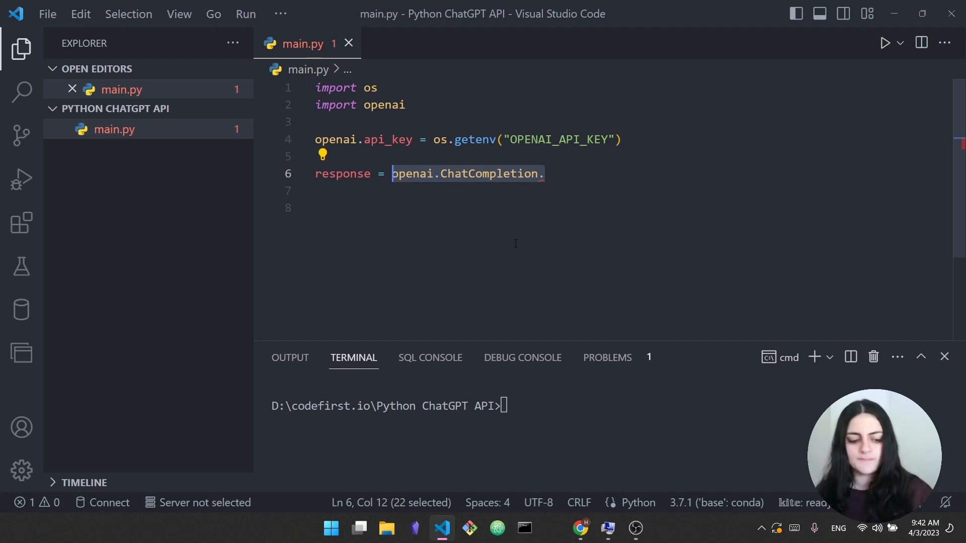
text(create()
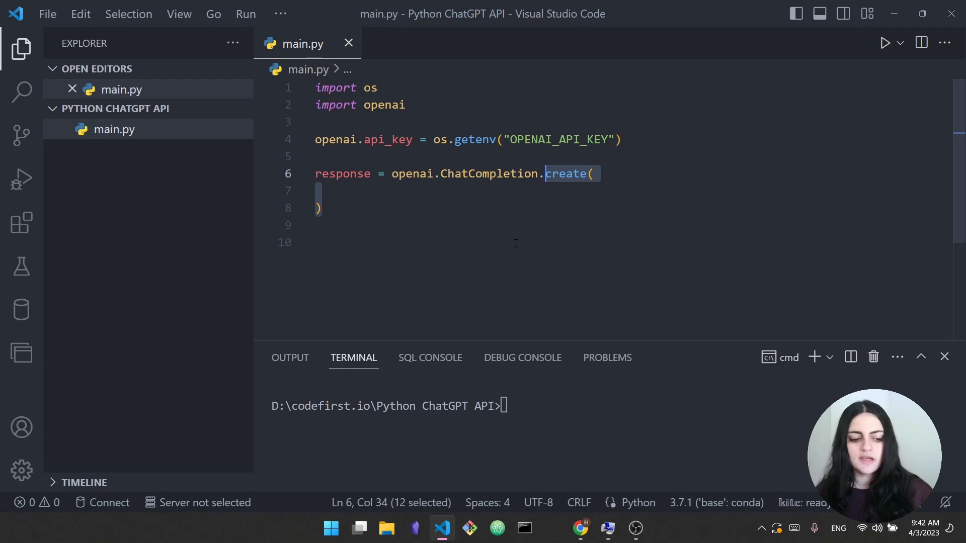
text(model=,)
text(messages=)
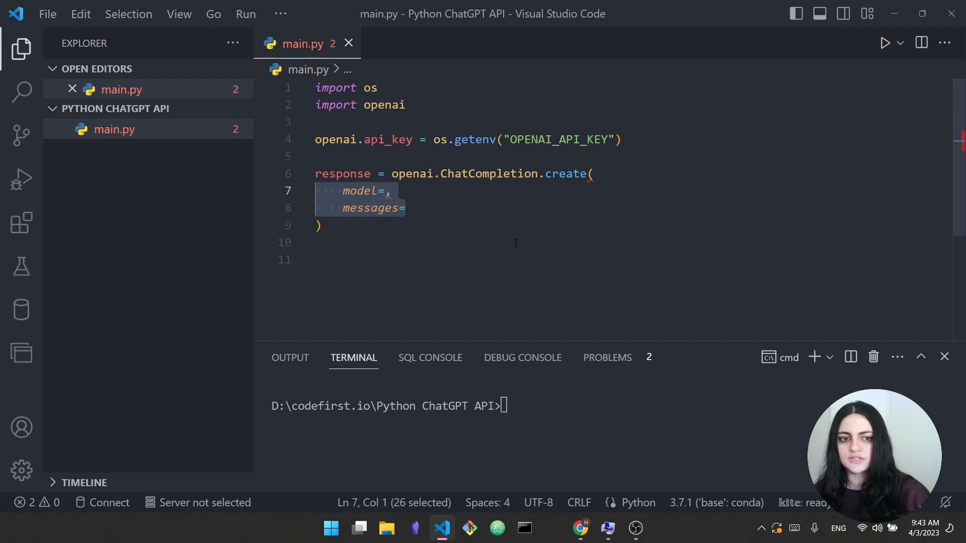
text("gpt-3.5-turbo")
text([)
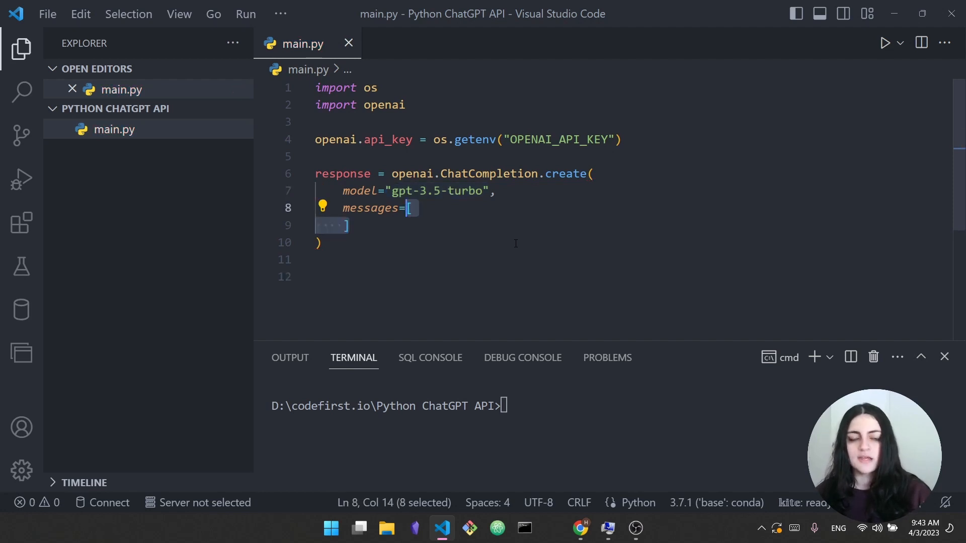
Step: Add the dict {"role": "user", "content": "Hi ChatGPT. Say hi back!"} inside messages
text({"role": "user", "content": "Hi ChatGPT. Say hi back!"})
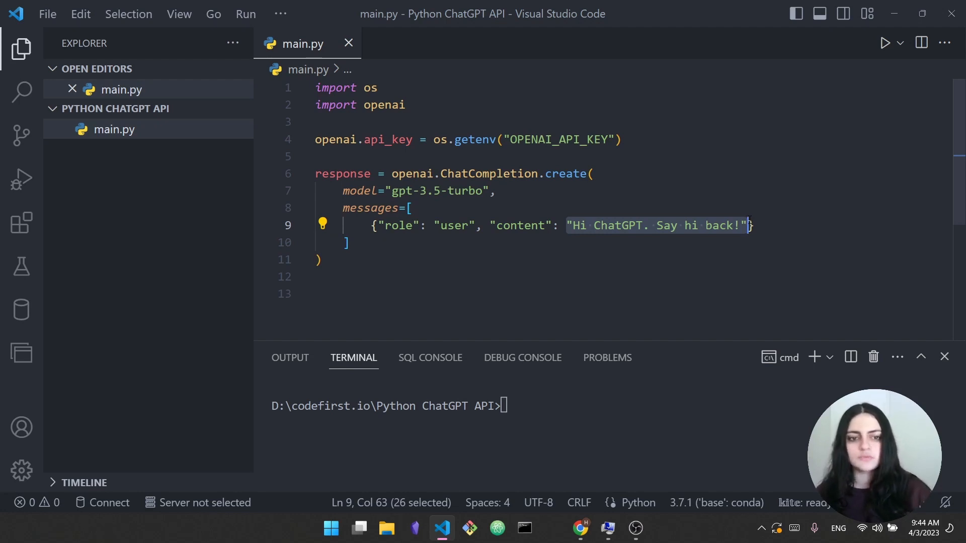
mouse_move(464, 203)
text(print(response.choices[0].message.content))
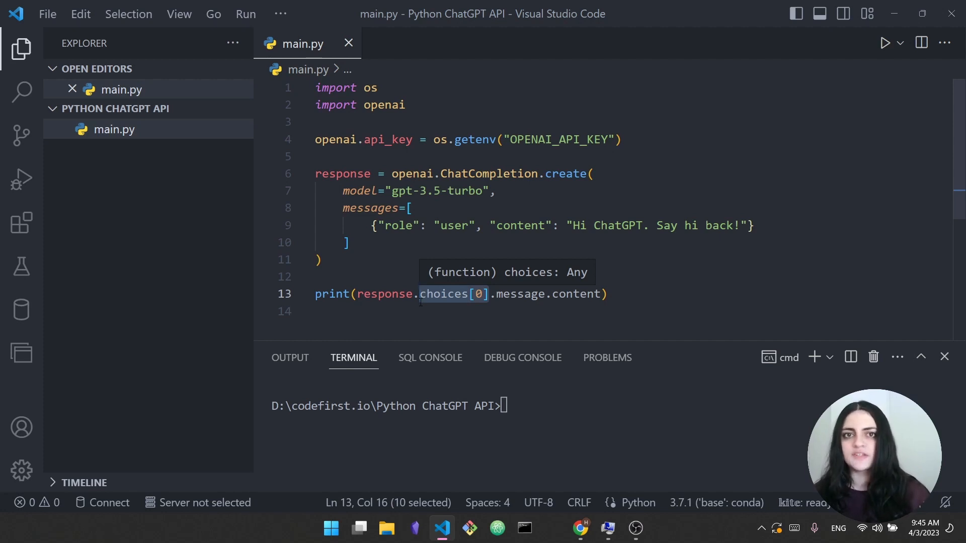
mouse_move(511, 306)
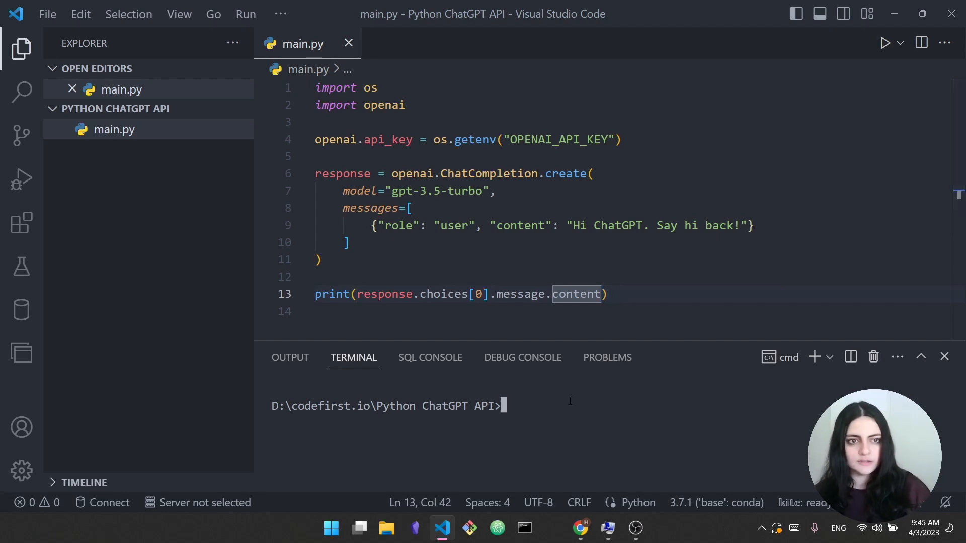
Step: Run python main.py in the terminal and return to the editor after the reply prints
text(python)
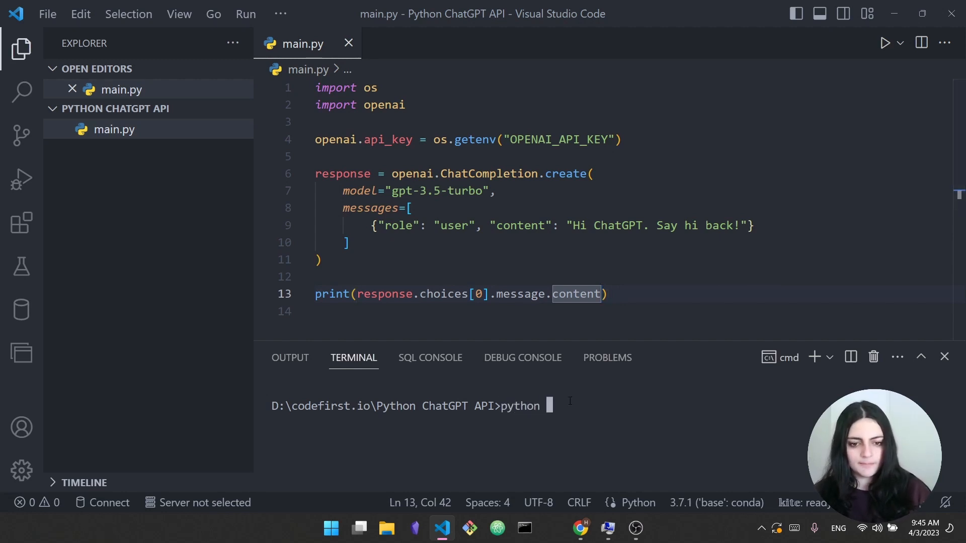
text(main.py)
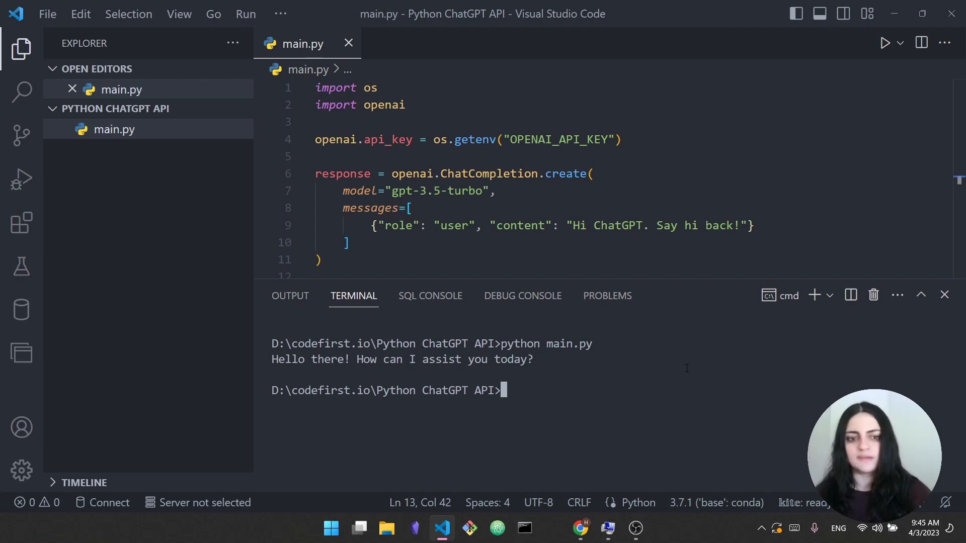
double_click(488, 173)
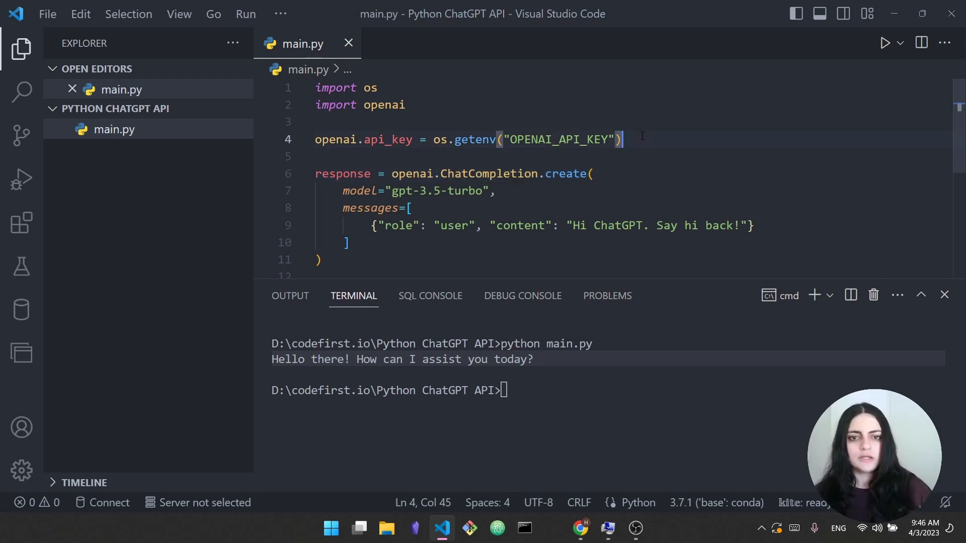
Step: Add user_input = input("Enter your prompt for ChatGPT: ") on line 6
text(user_i)
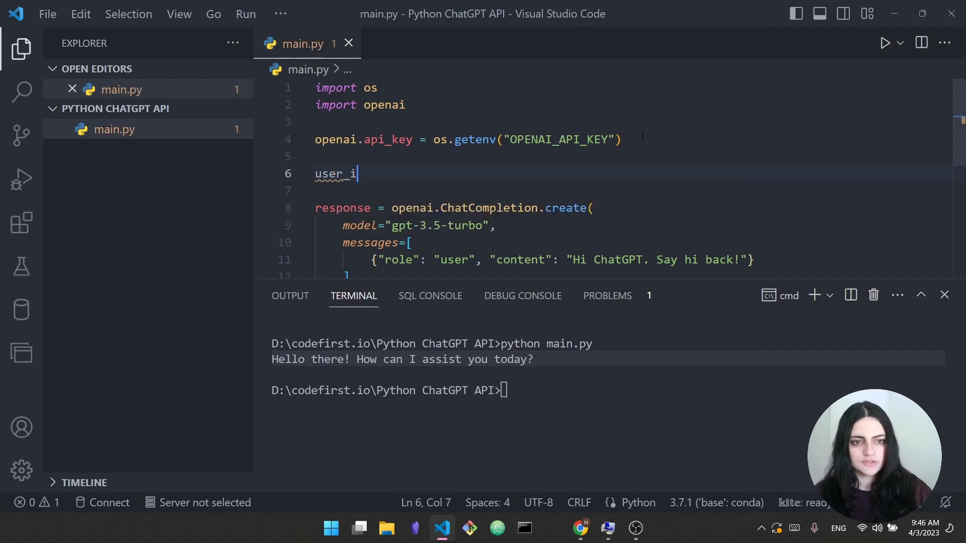
text(nput = input()
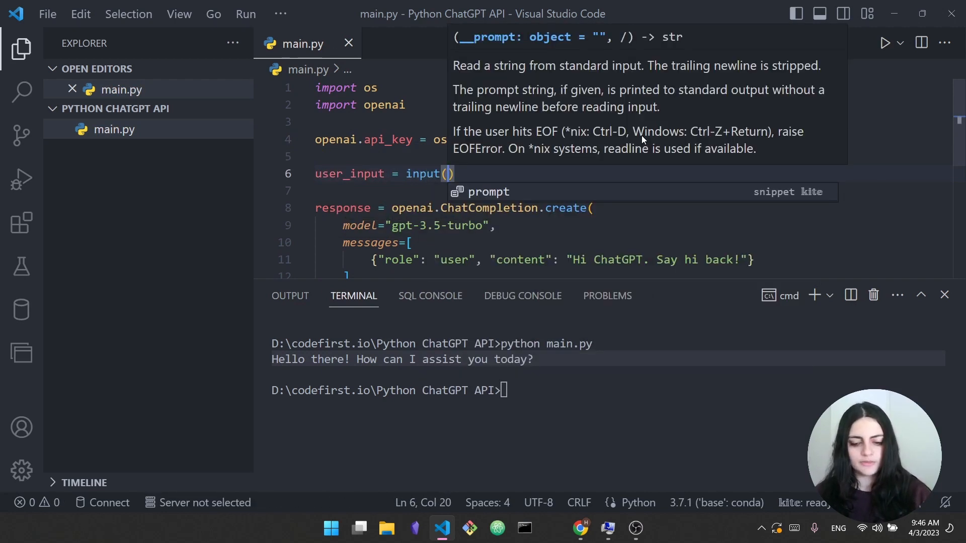
text("Enter yo")
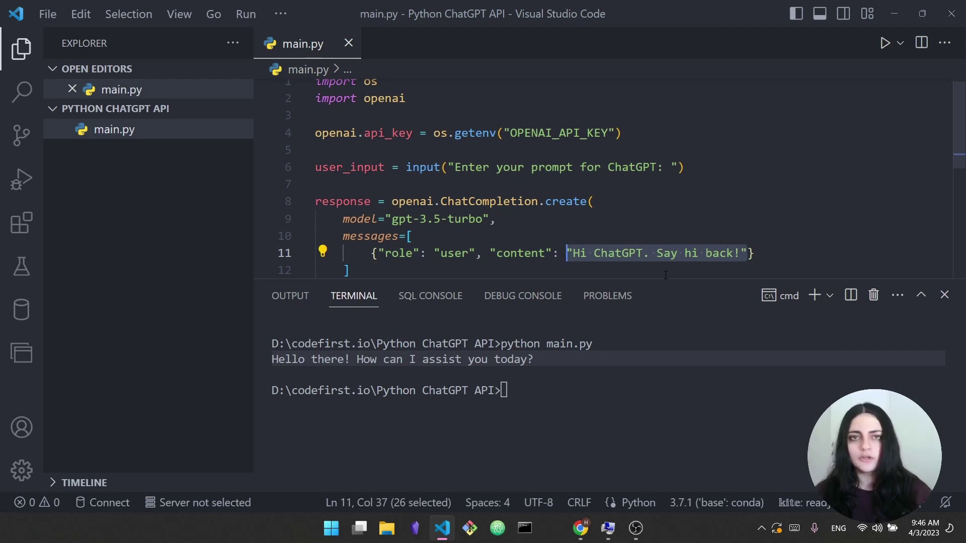
Step: Replace the hard-coded content string with user_input and rerun python main.py
key(Delete)
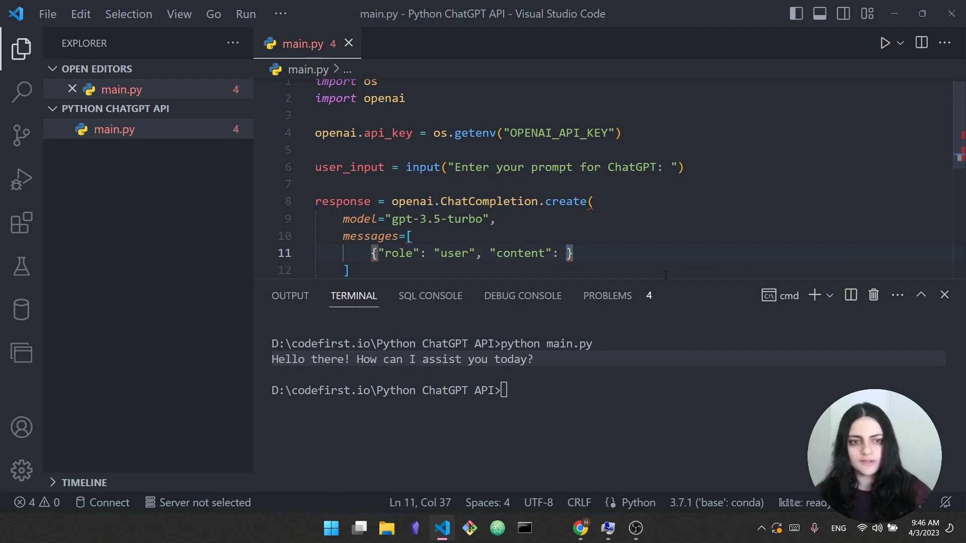
text(user_input)
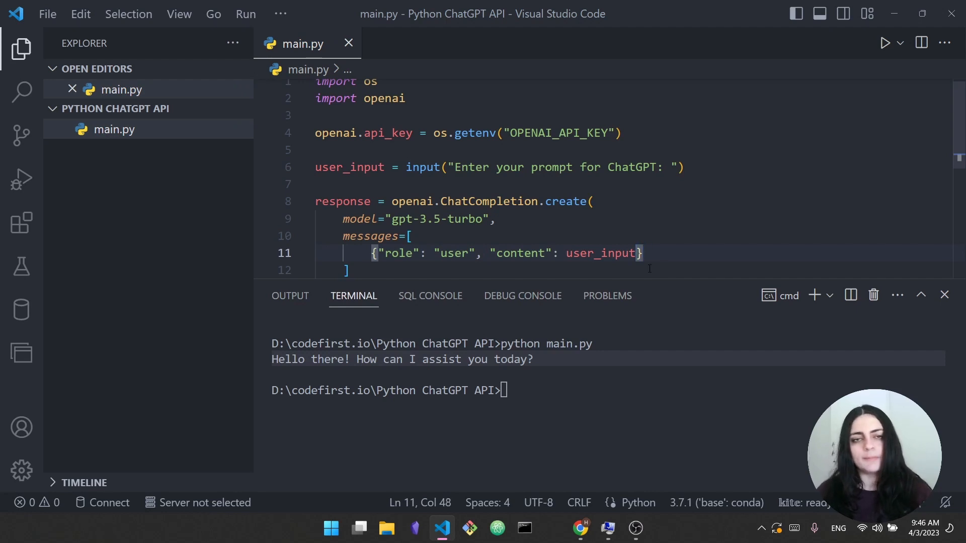
scroll(down, 3)
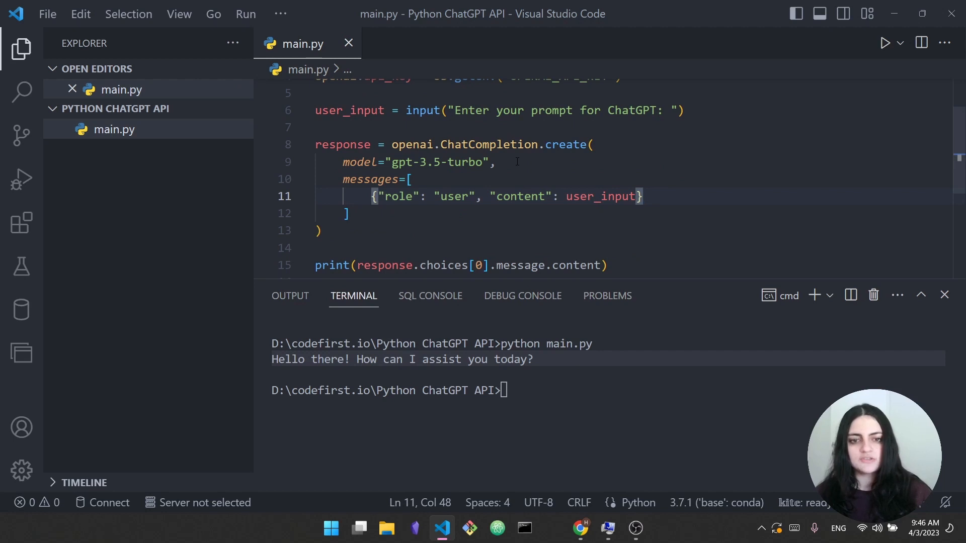
double_click(600, 196)
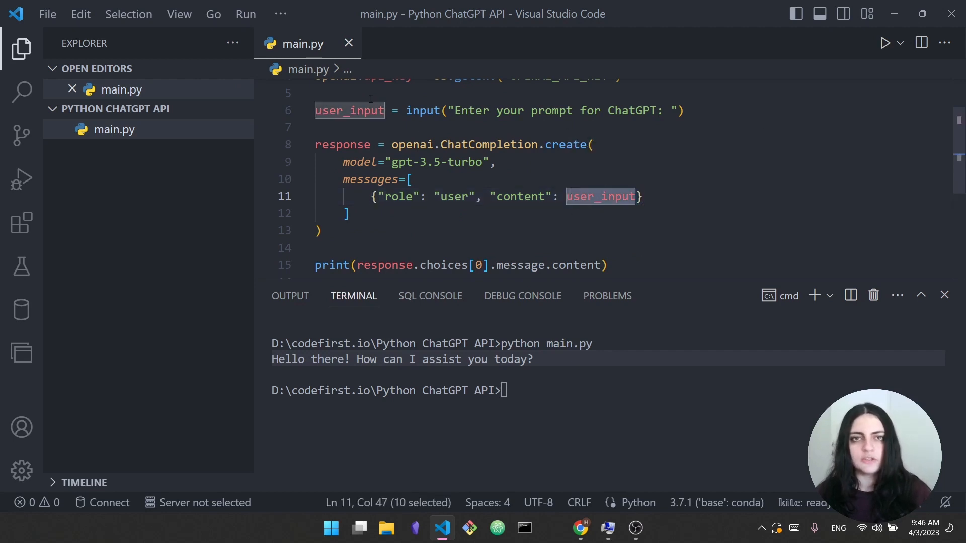
text(python main.py)
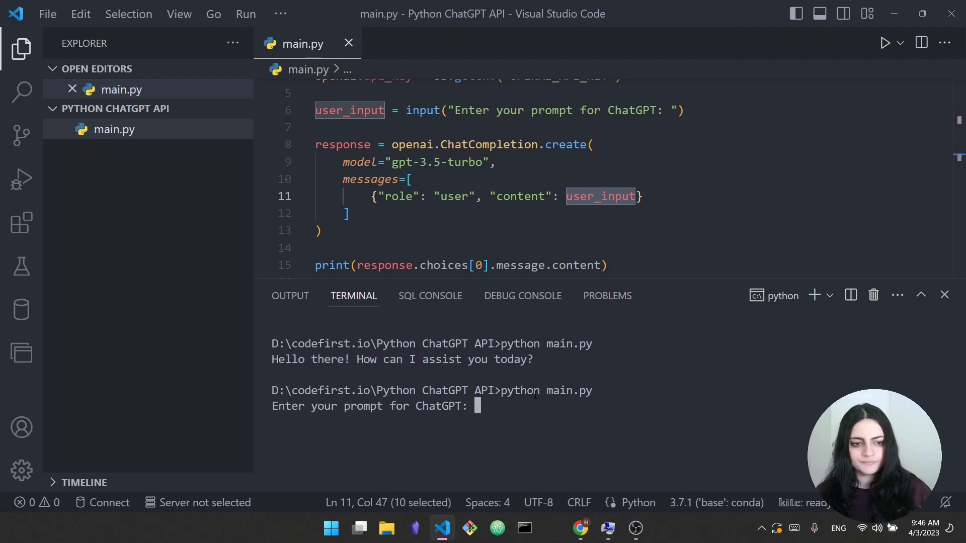
mouse_move(561, 436)
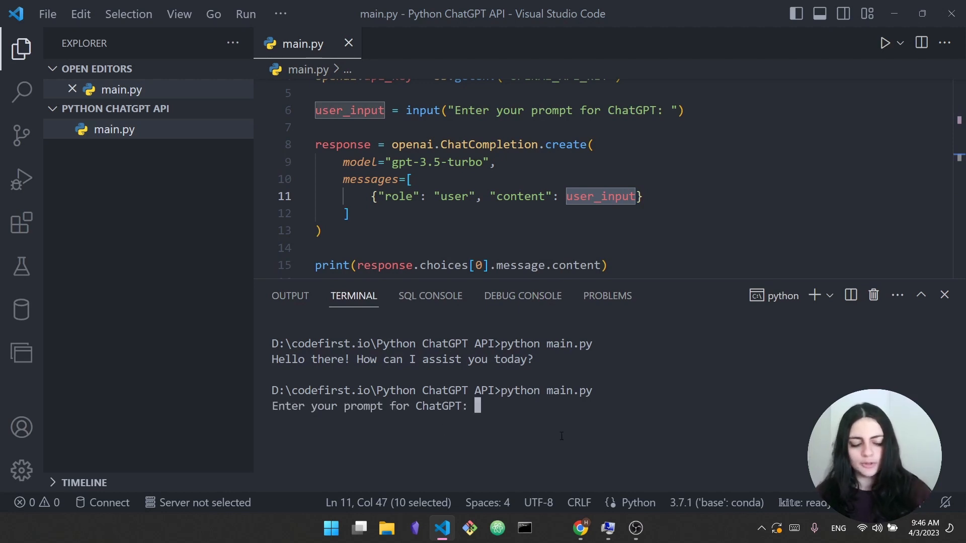